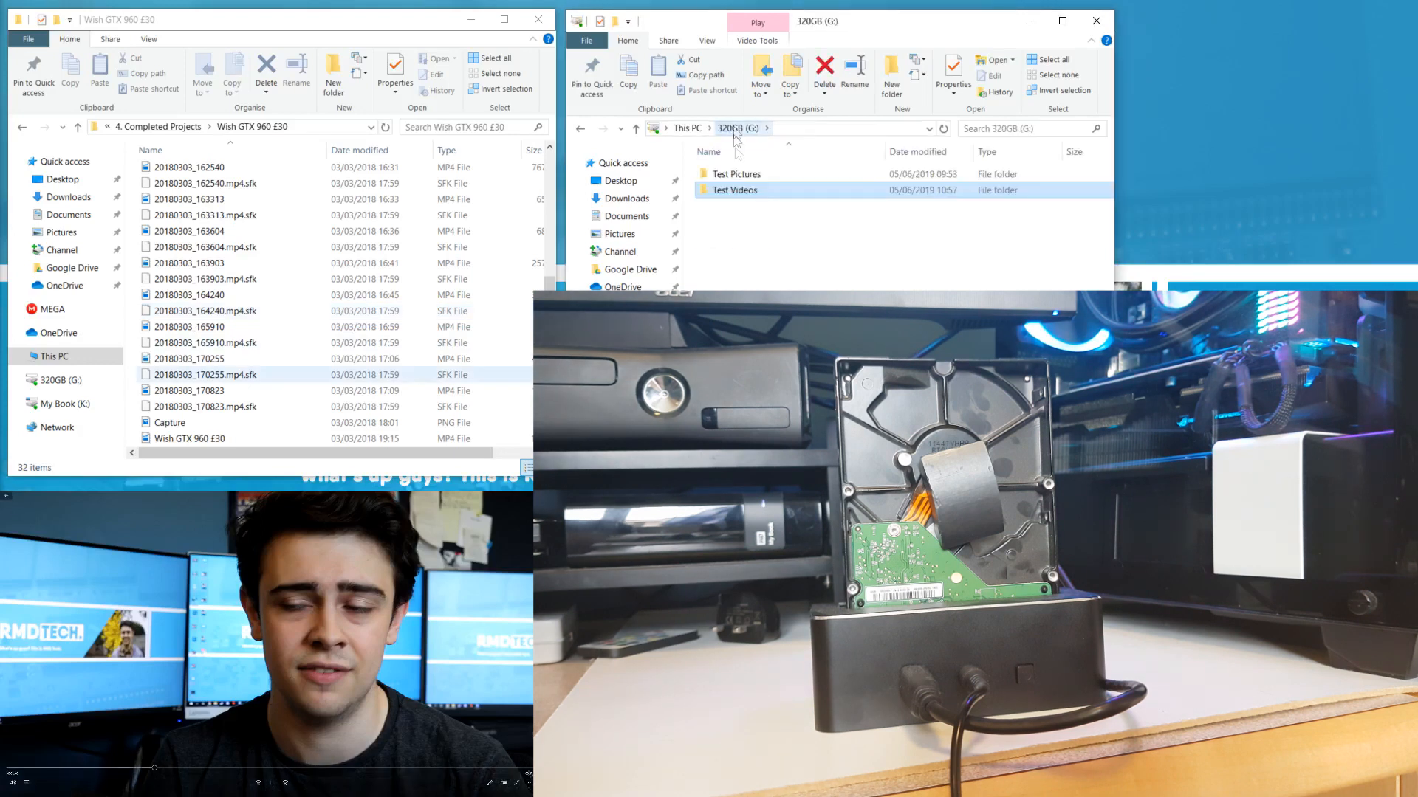
- Open the Test Pictures folder on drive 320GB (G:) and select IMG_4550
{"action": "double_click", "coordinate": [735, 174]}
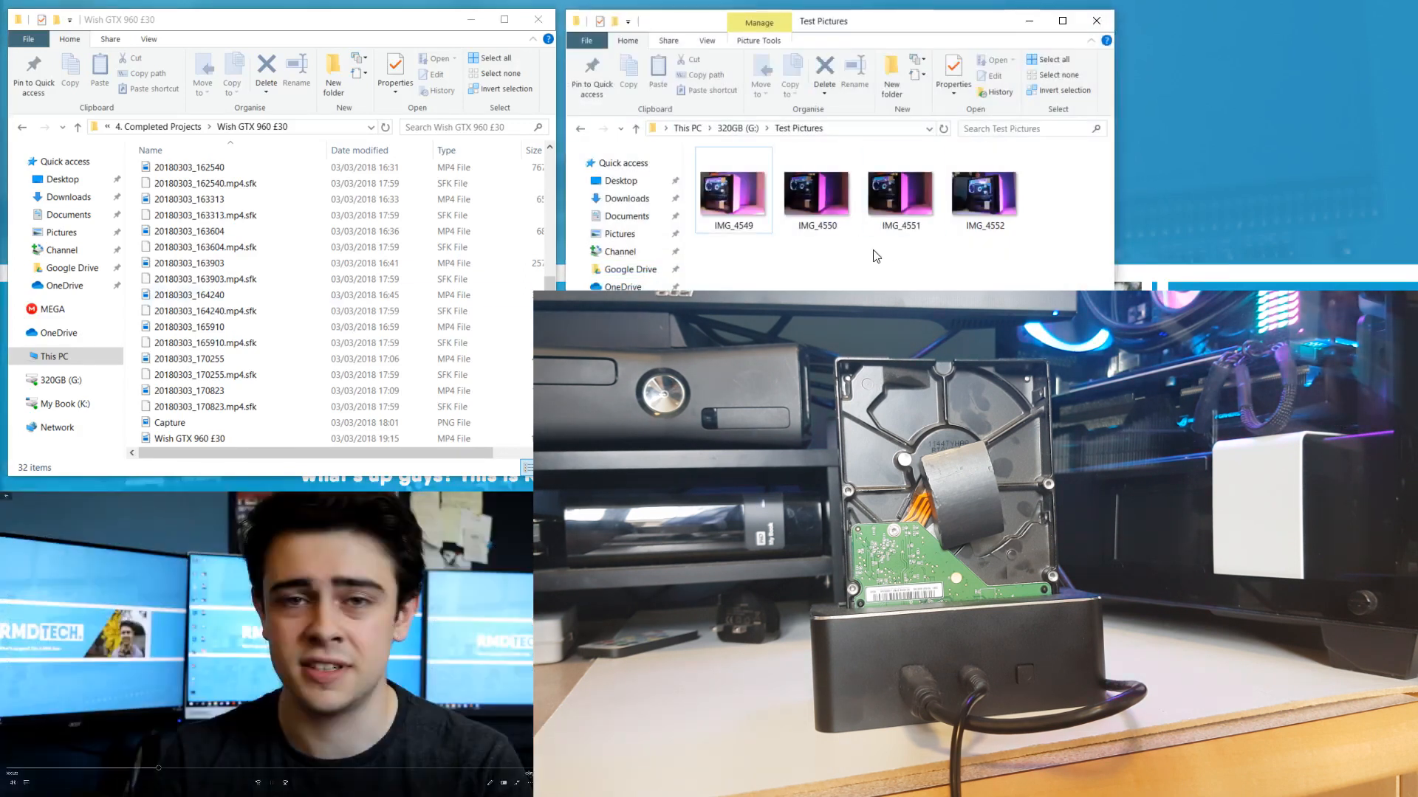
{"action": "left_click", "coordinate": [817, 192]}
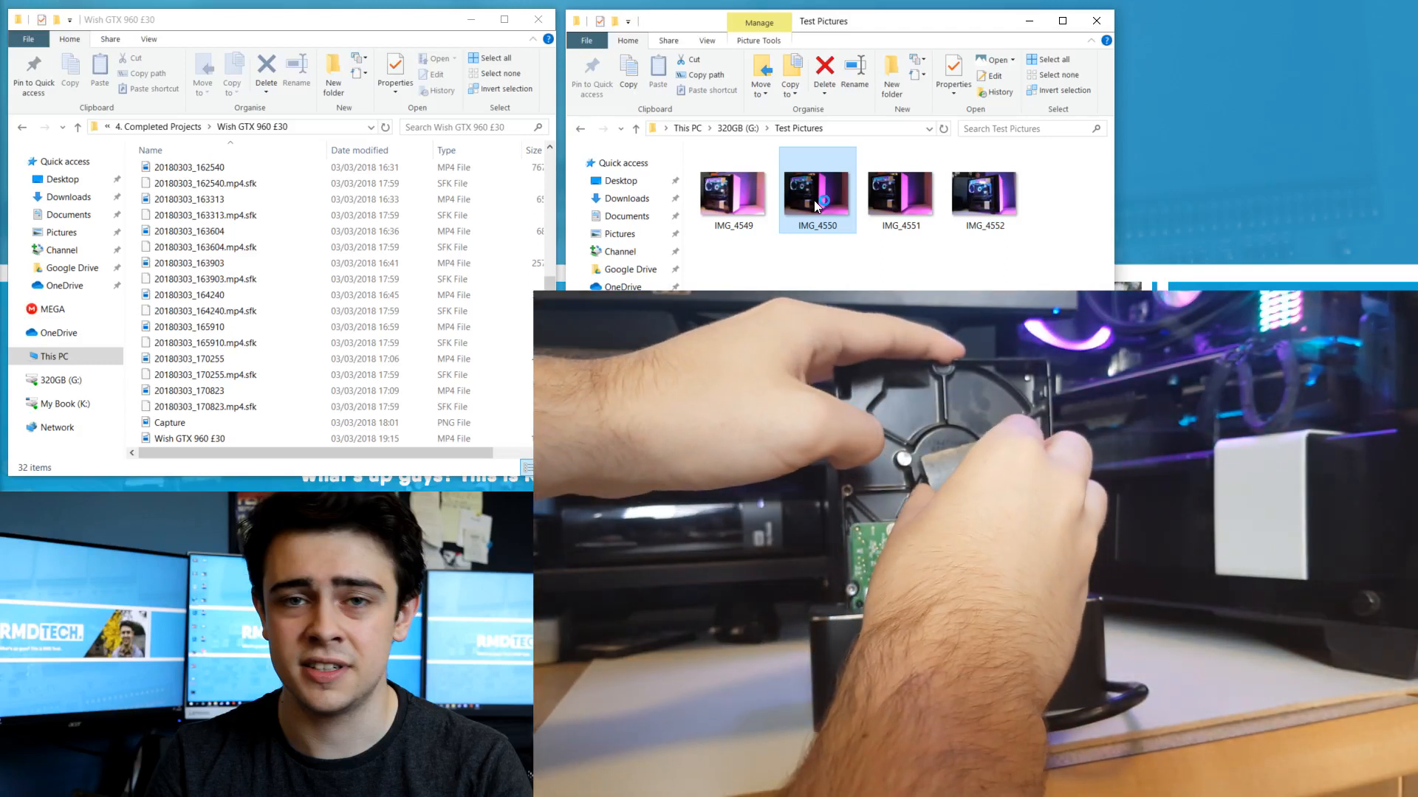
{"action": "double_click", "coordinate": [818, 190]}
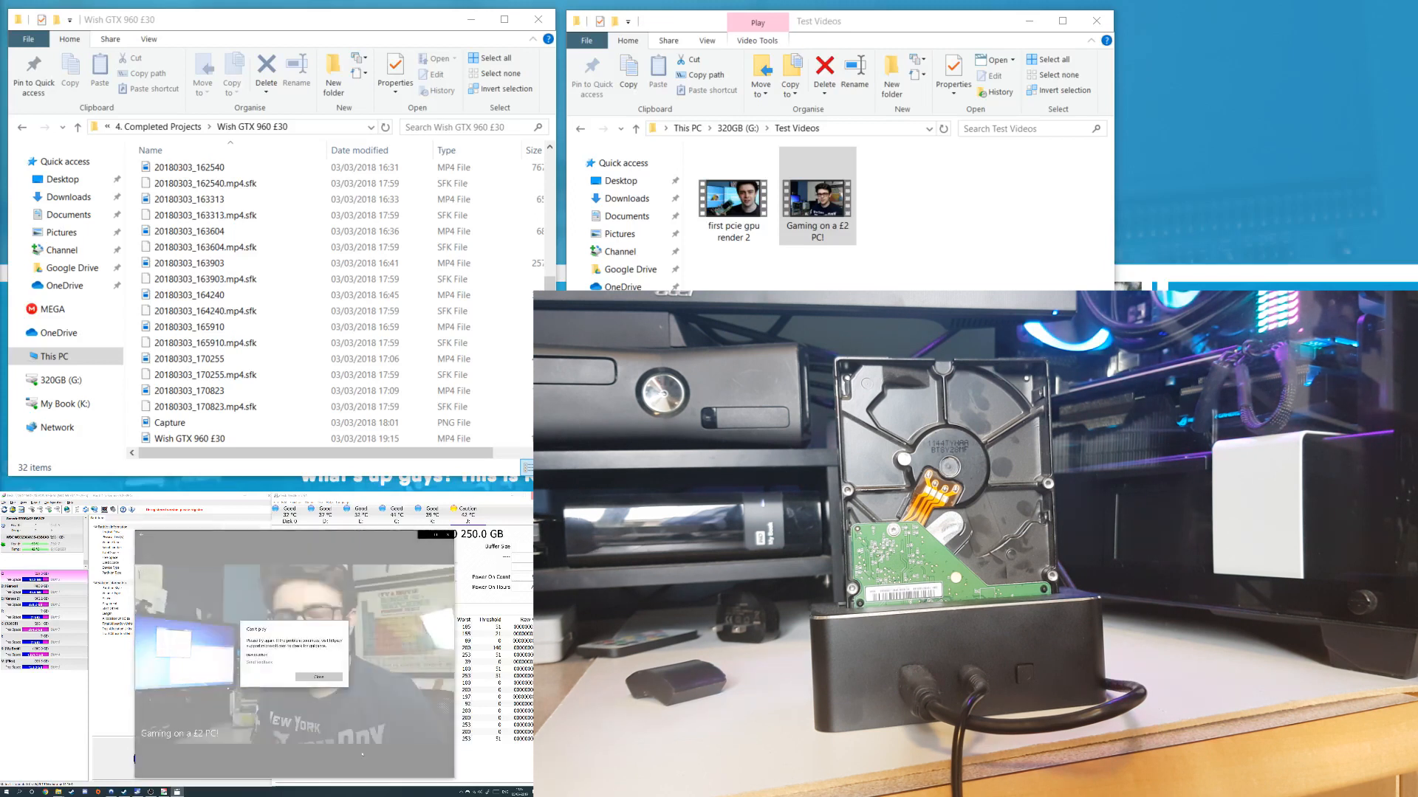
- Dismiss the failed video playback and select the last picture IMG_4552
{"action": "left_click", "coordinate": [319, 676]}
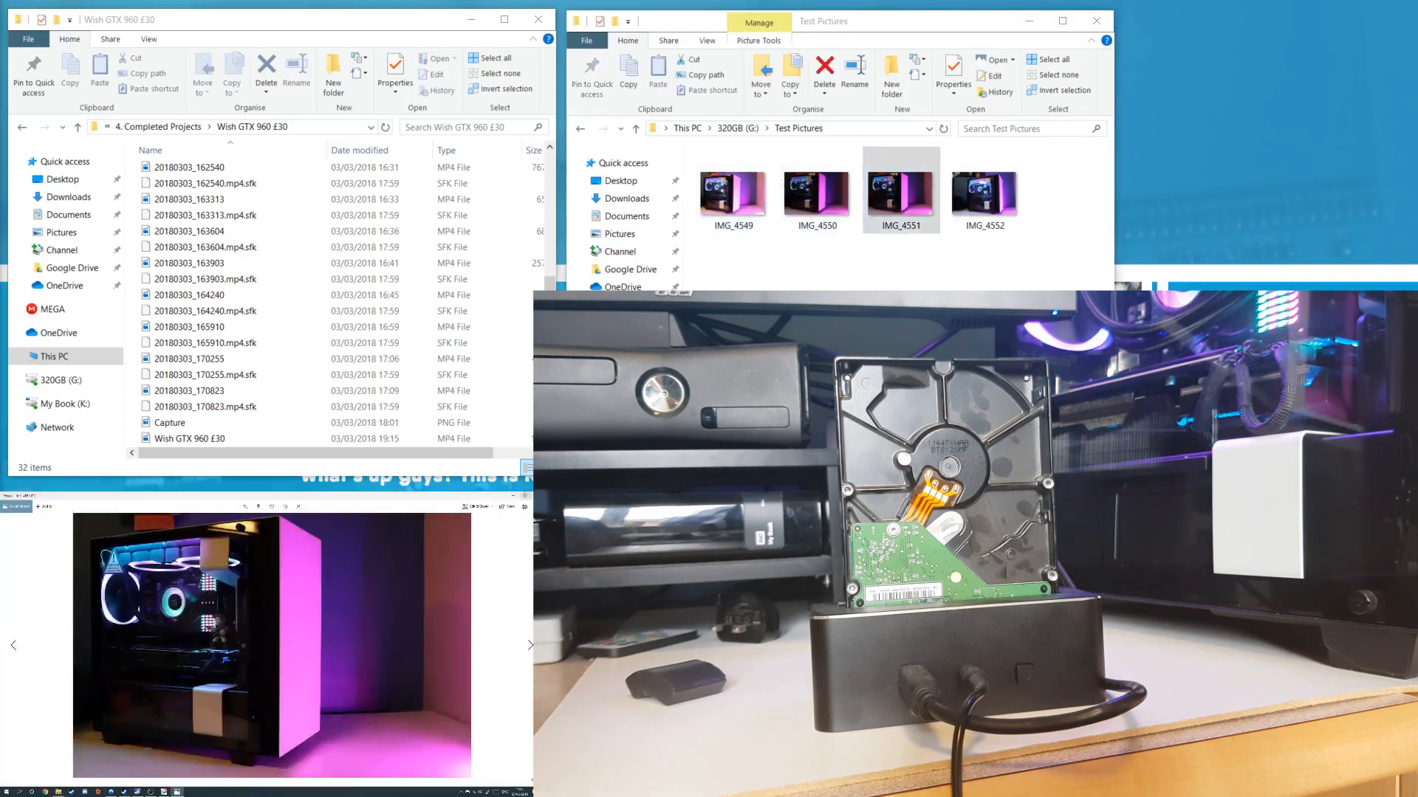
{"action": "left_click", "coordinate": [984, 190]}
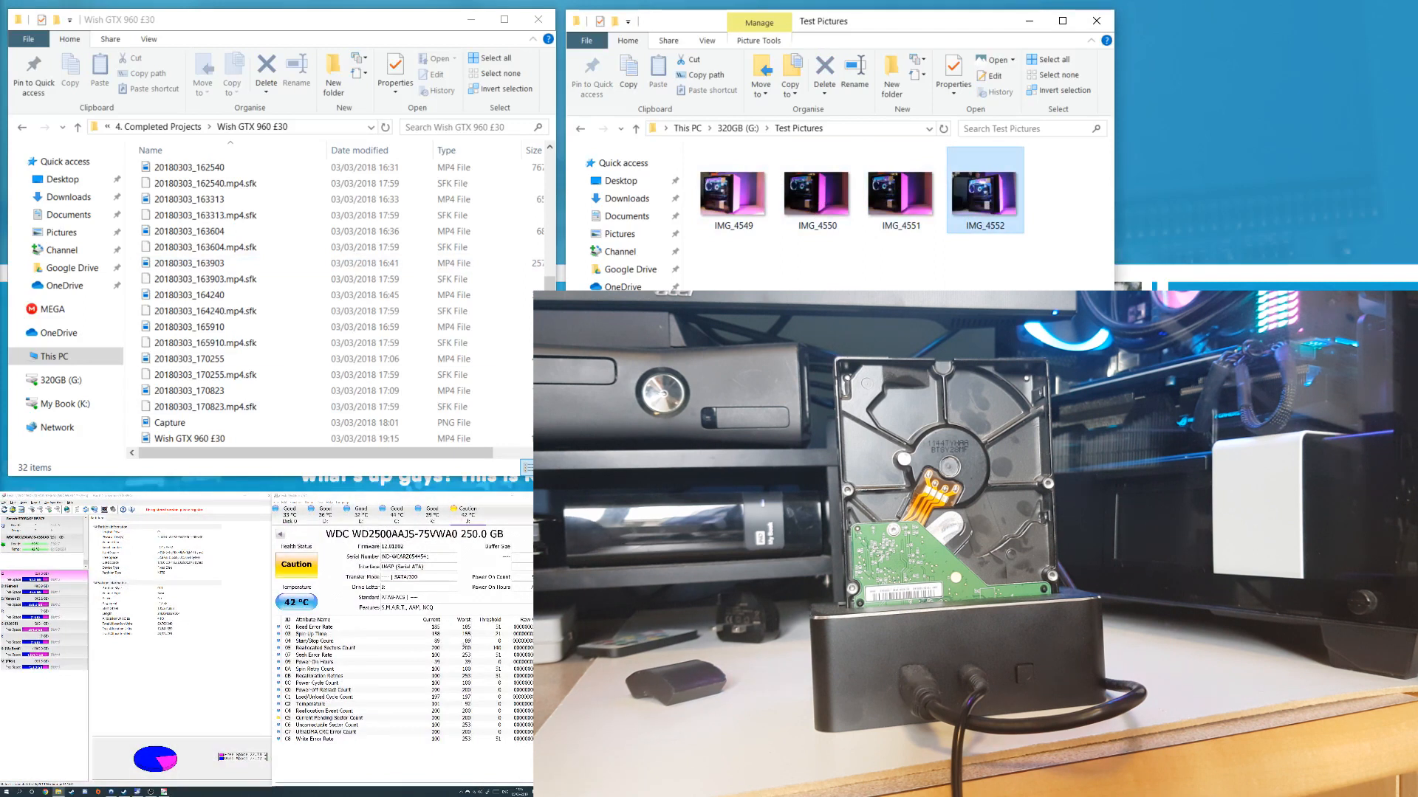